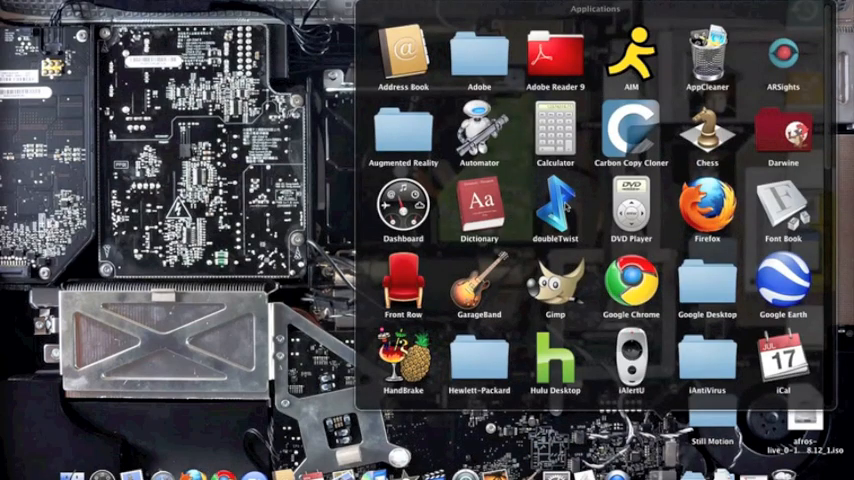
- Scroll down the Applications collection until VirtualBox is visible
scroll(down, 3)
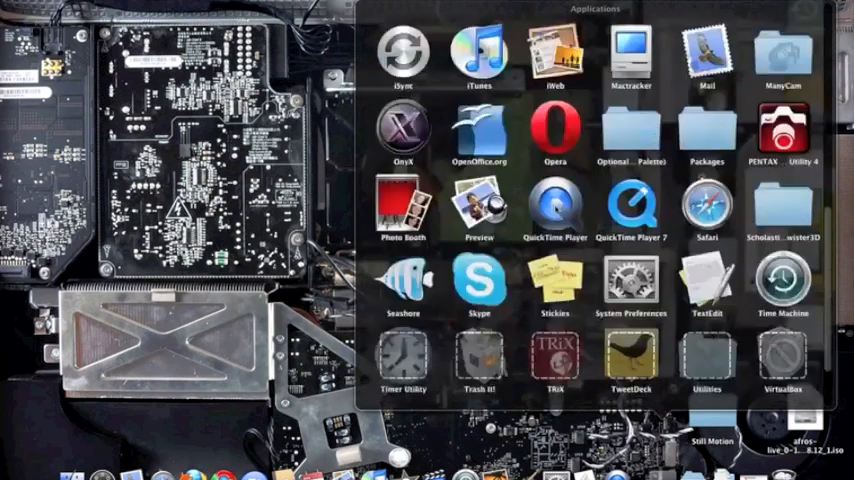
scroll(down, 3)
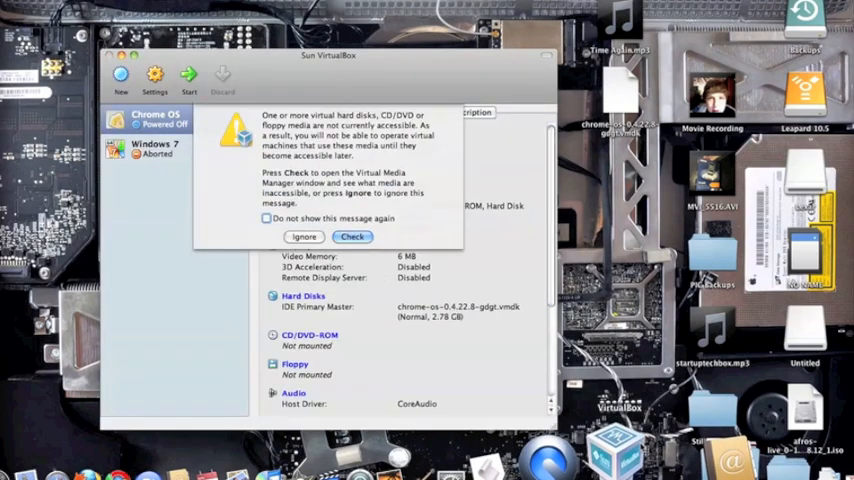
- Ignore the inaccessible media warning to reveal the Chrome OS machine's details
click(304, 237)
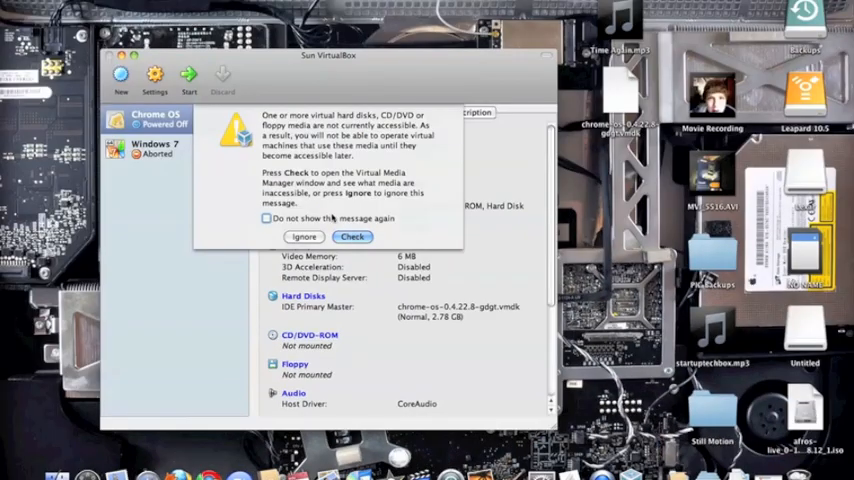
click(304, 237)
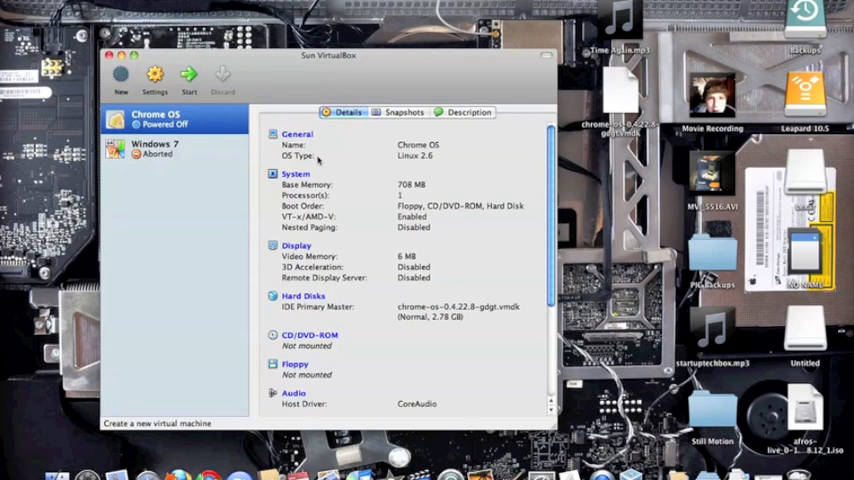
- Create a new machine named 'Chrome OS II' with type Linux, version Ubuntu
click(121, 79)
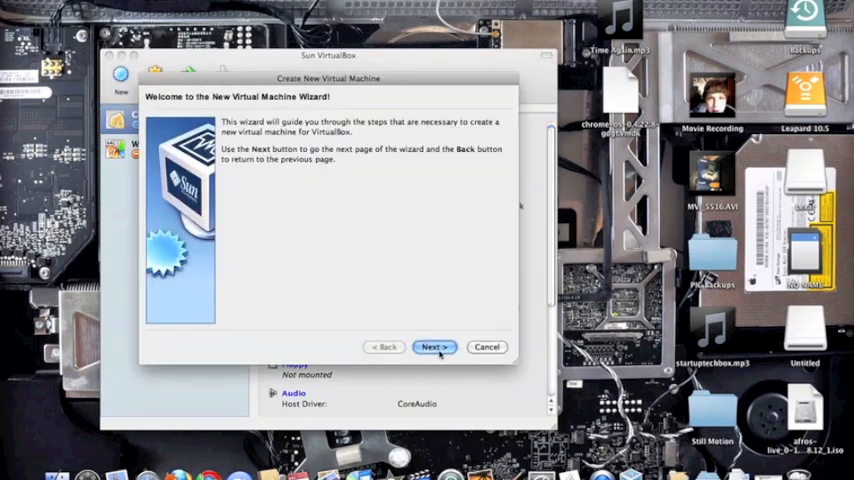
click(433, 347)
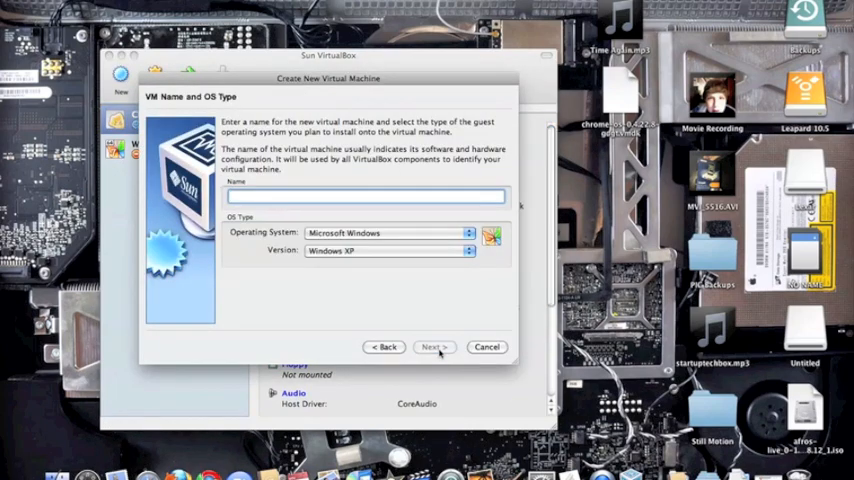
text(Chrome OS)
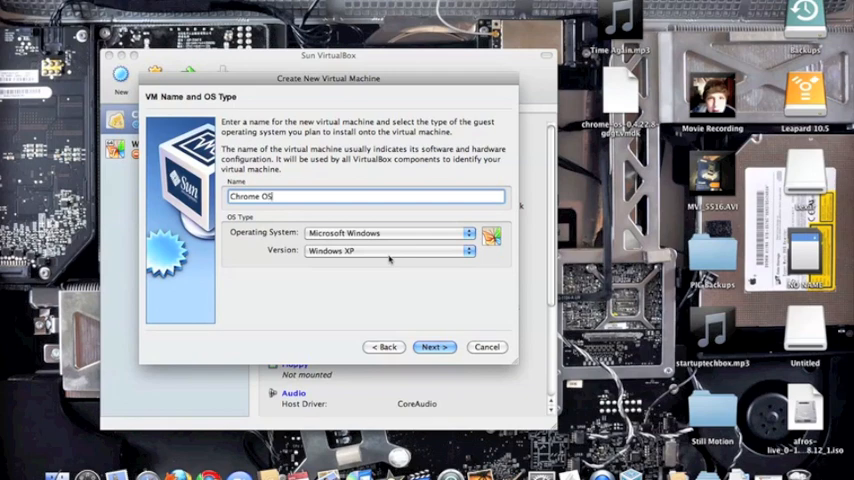
text(li)
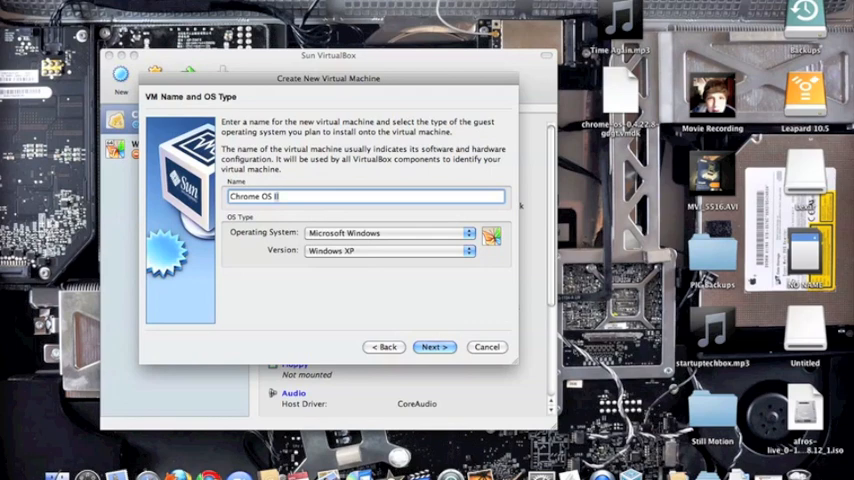
key(Backspace)
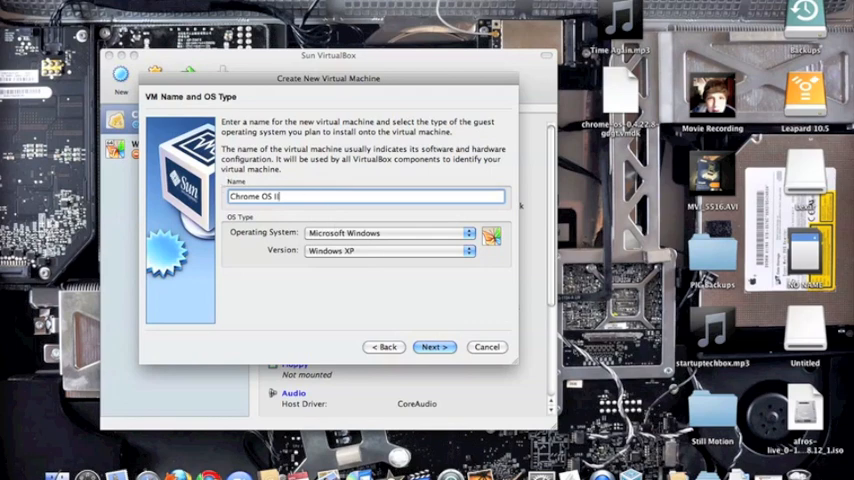
click(390, 232)
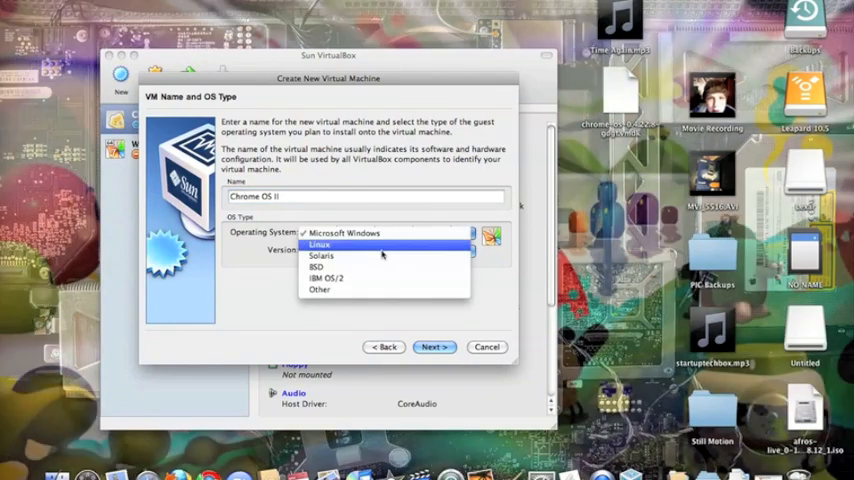
click(318, 244)
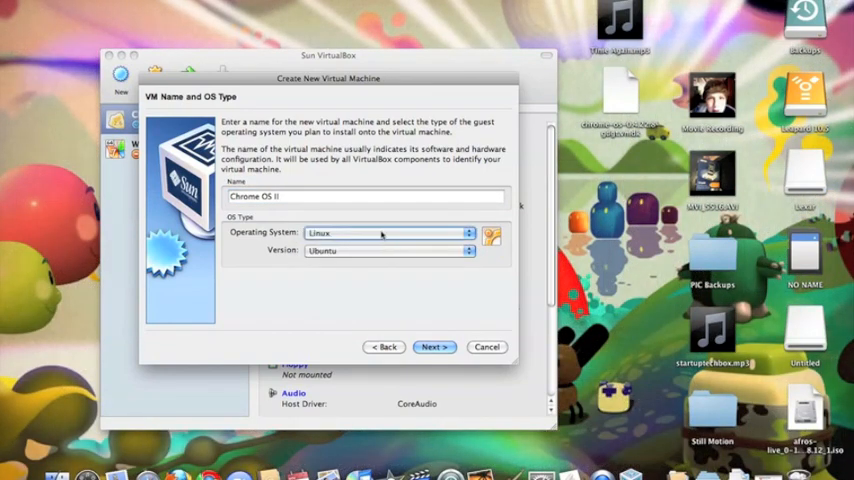
click(388, 250)
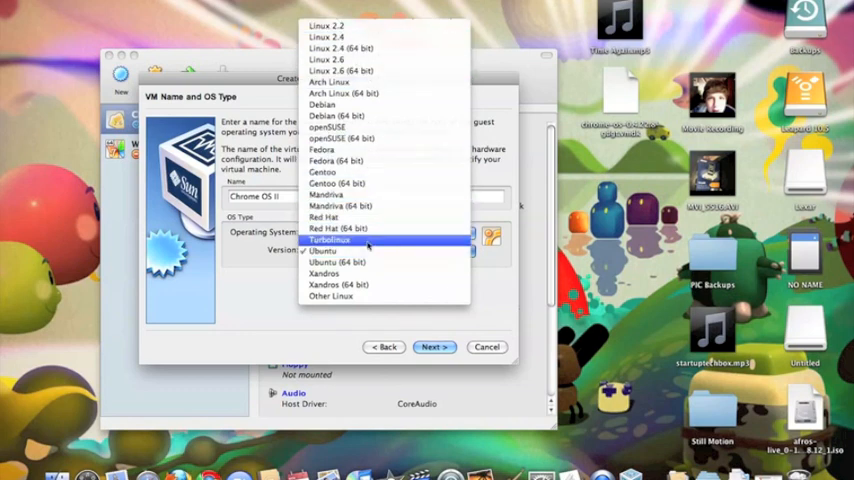
mouse_move(325, 251)
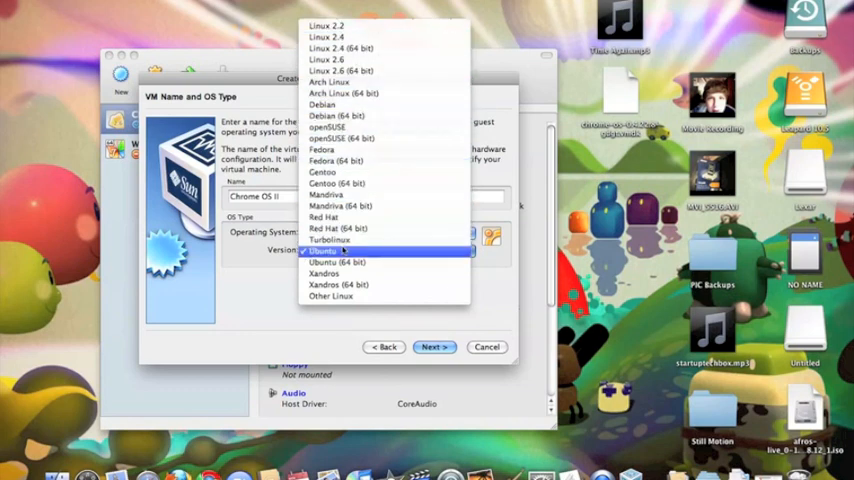
click(434, 347)
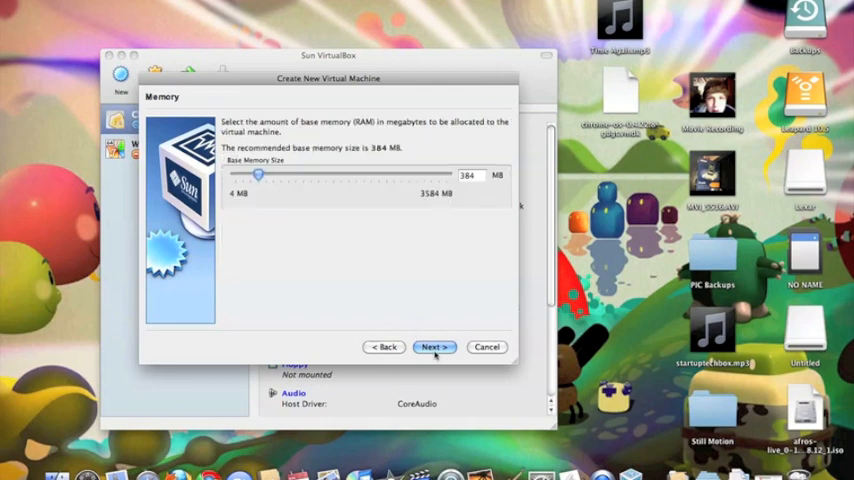
- Set the new machine's base memory to about 713 MB and continue
drag(258, 176, 283, 176)
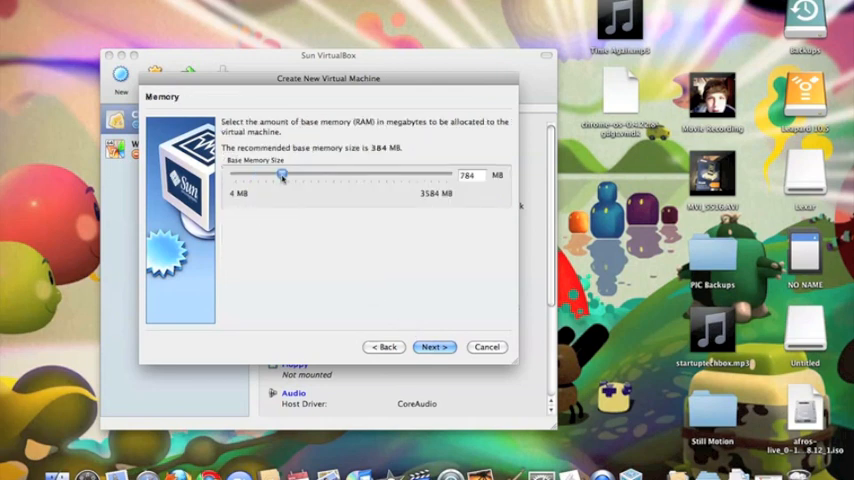
drag(283, 176, 288, 176)
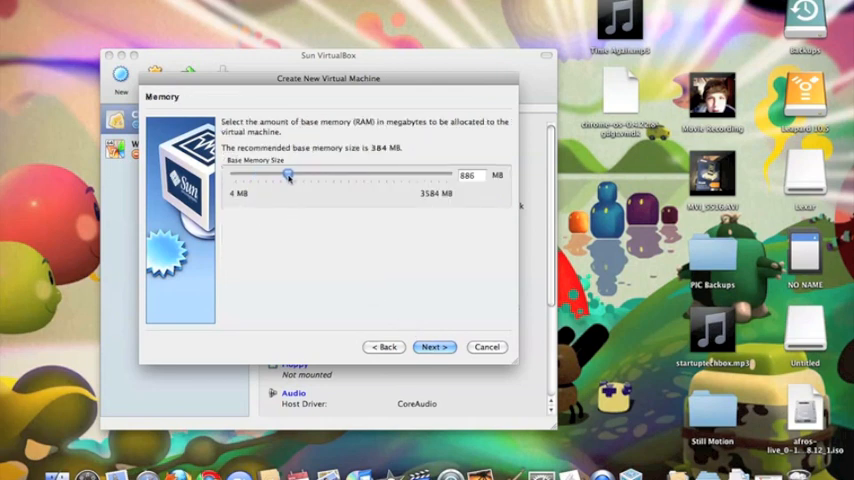
drag(290, 176, 286, 176)
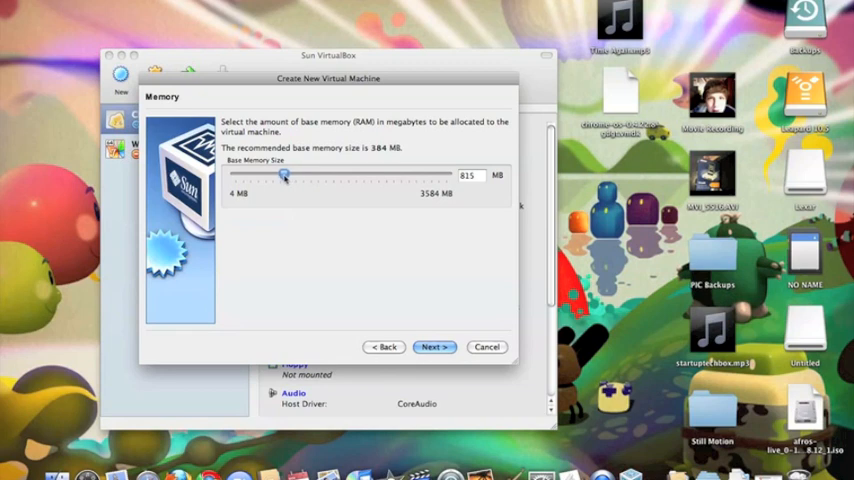
drag(285, 175, 277, 175)
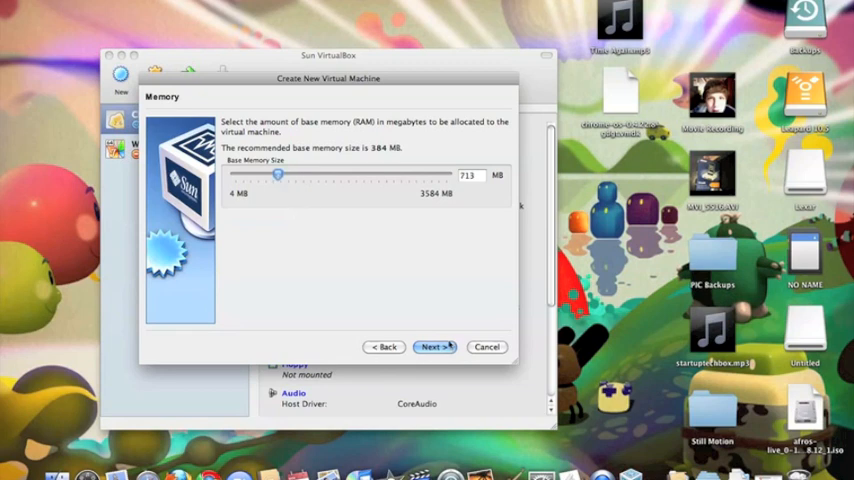
click(433, 347)
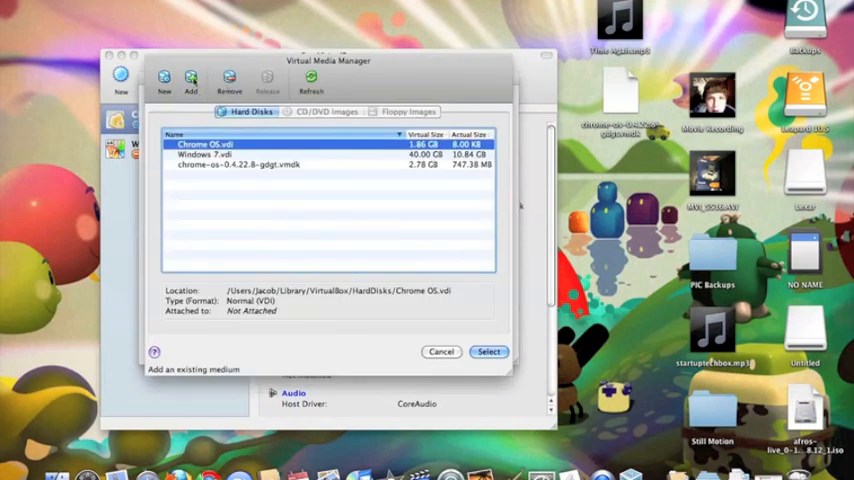
click(191, 78)
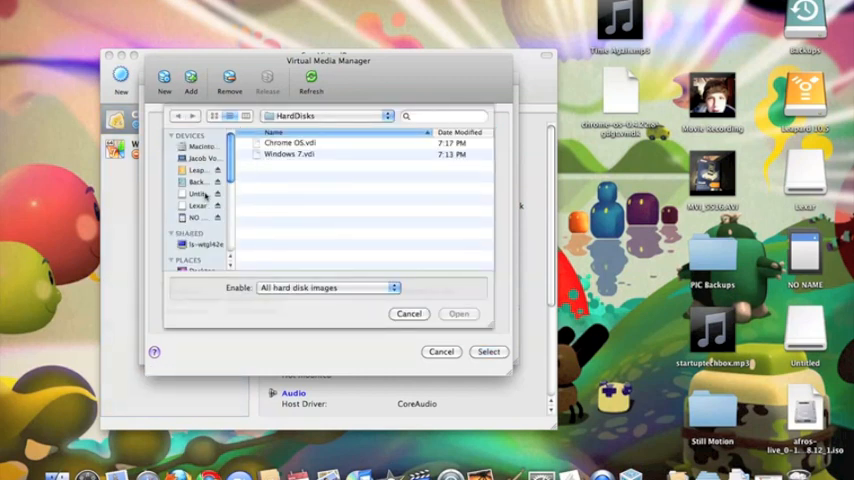
click(200, 251)
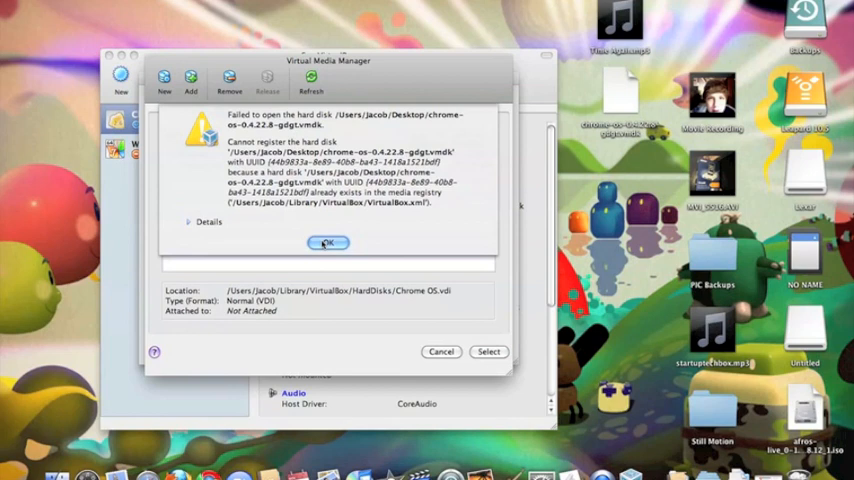
click(328, 242)
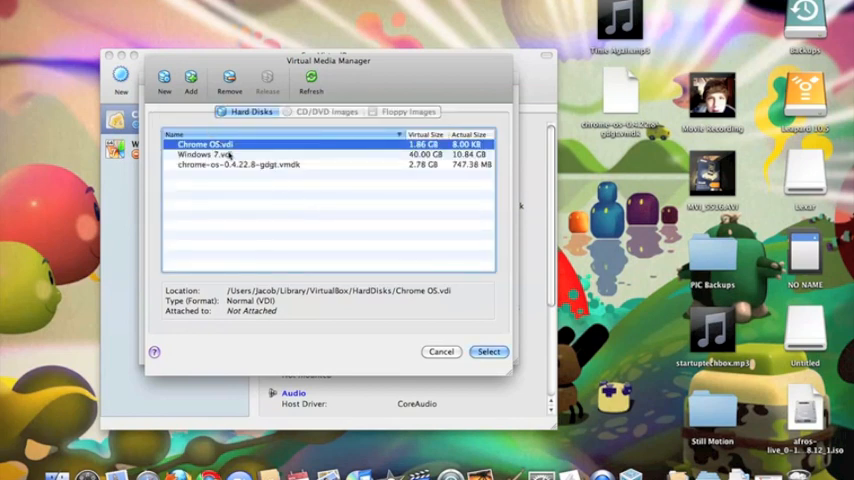
- Release the chrome-os vmdk disk from the Chrome OS machine
click(238, 165)
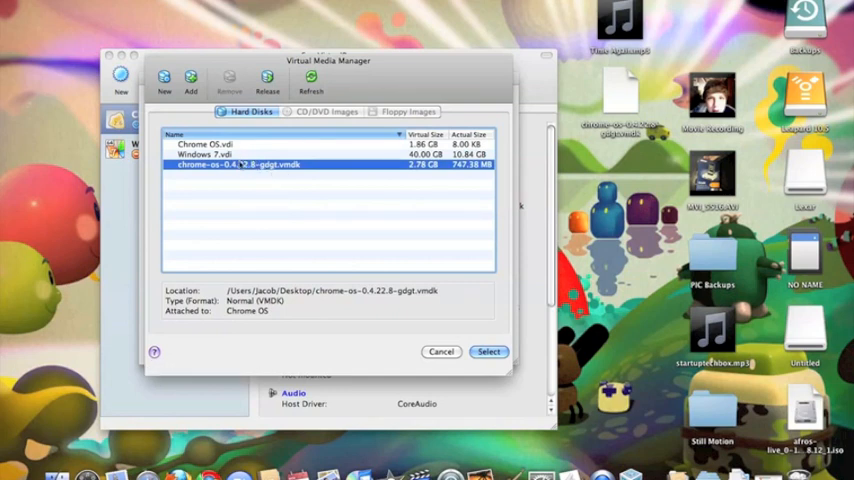
right_click(237, 165)
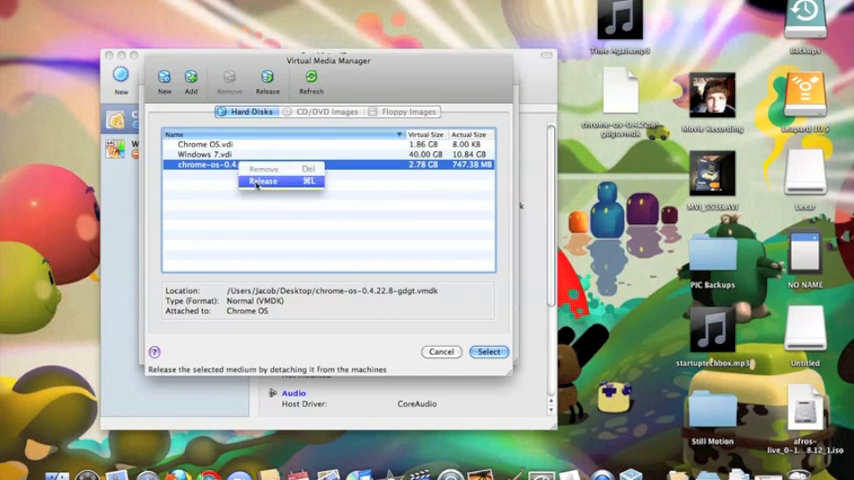
click(262, 181)
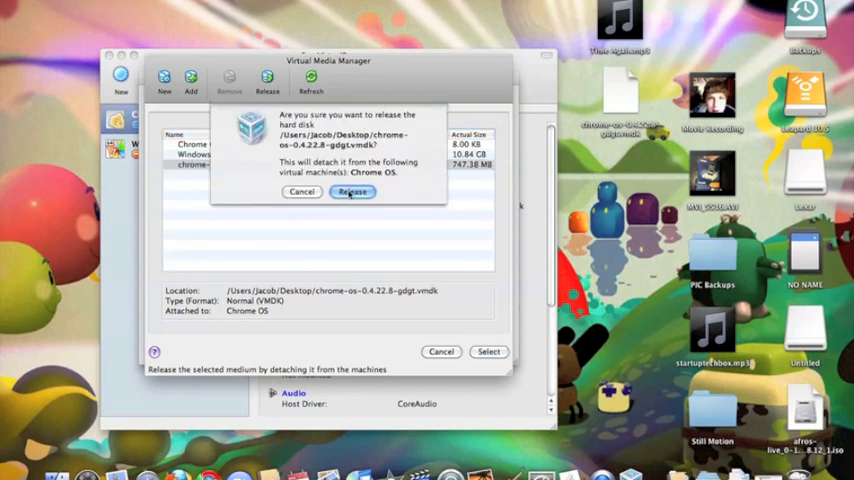
click(352, 191)
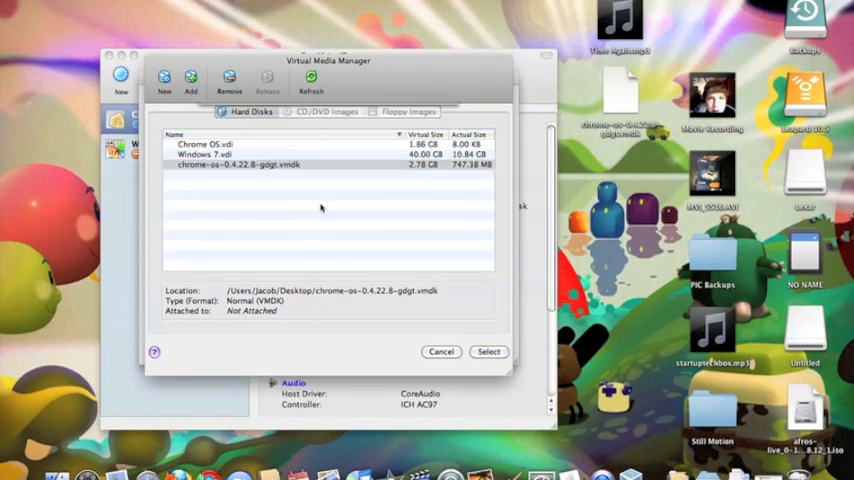
- Remove the chrome-os vmdk from the hard disk list, keeping its file
click(229, 81)
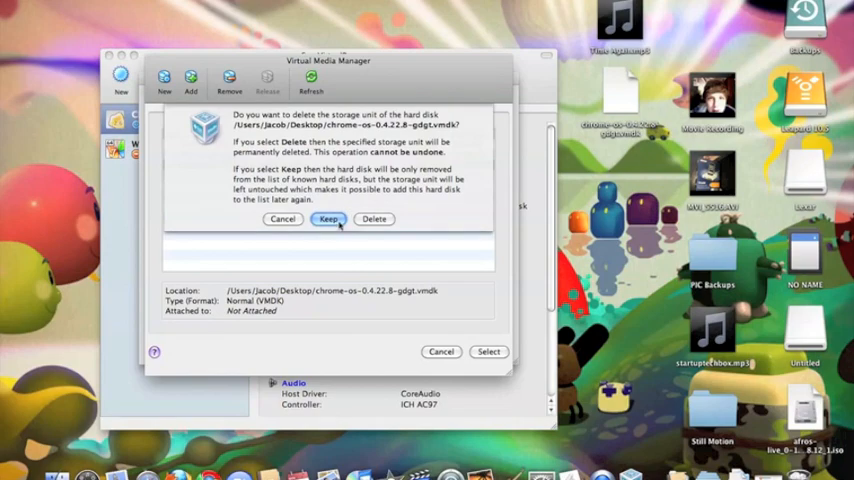
click(328, 219)
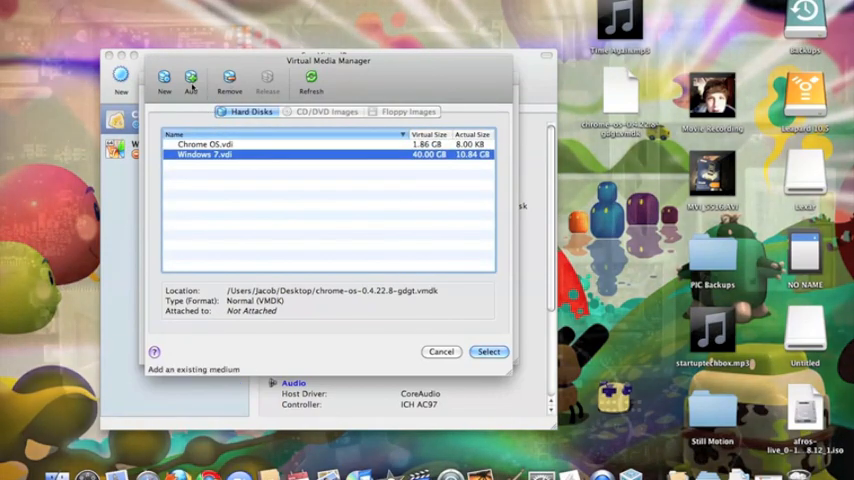
click(190, 82)
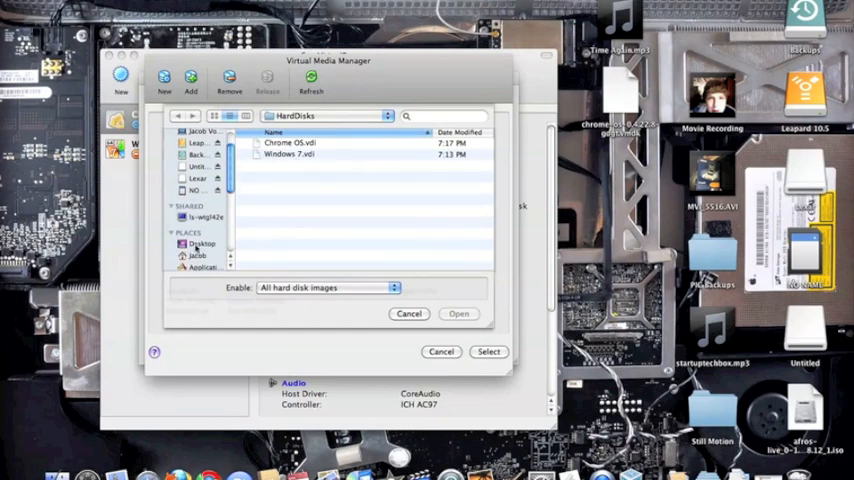
- Use chrome-os-0.4.22.8-gdgt.vmdk as boot disk and finish creating Chrome OS II
click(200, 243)
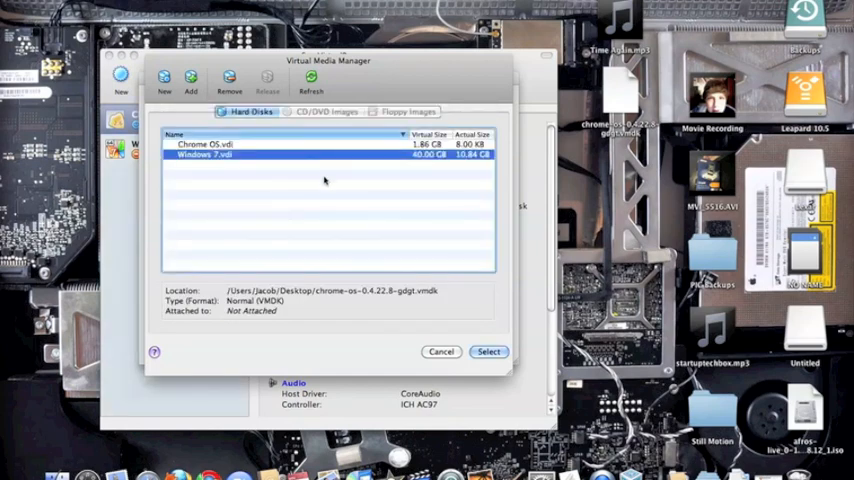
click(488, 351)
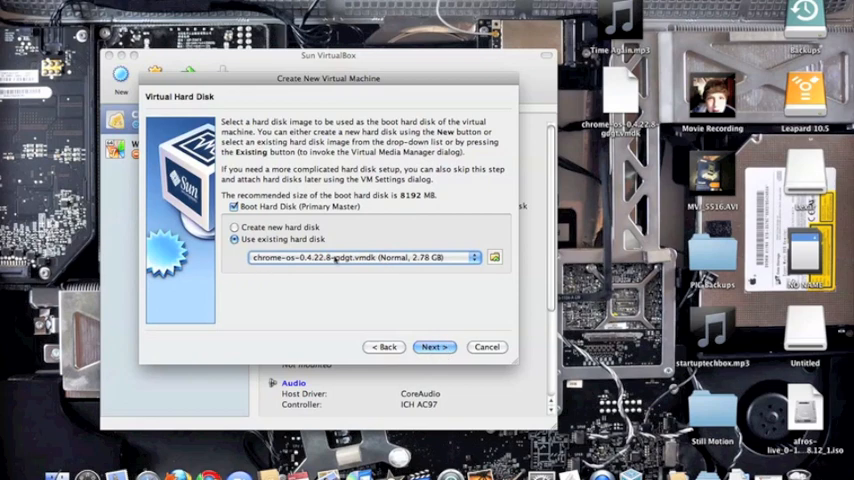
click(434, 347)
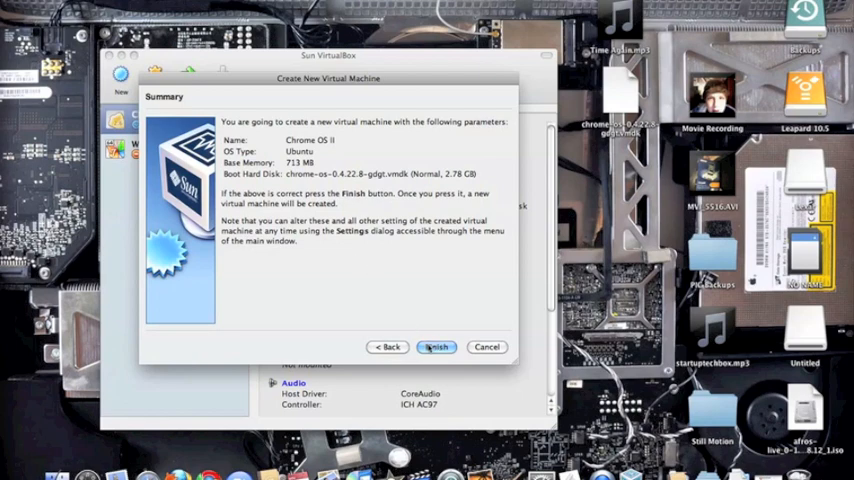
click(436, 347)
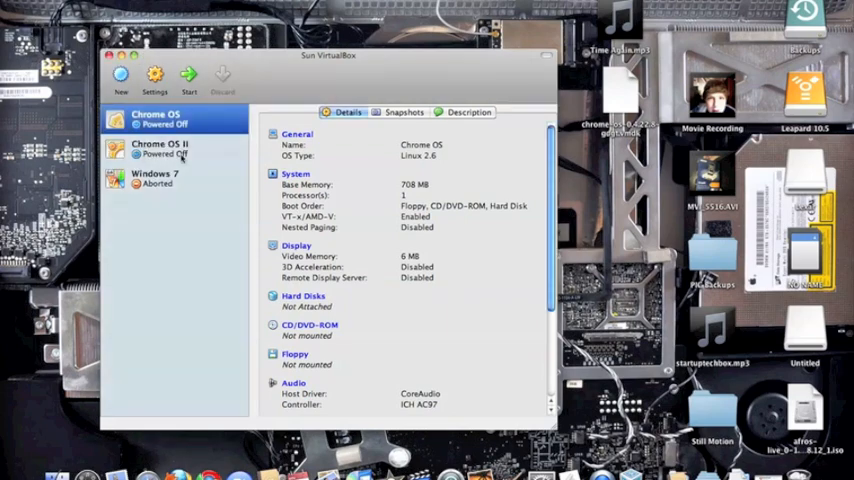
- Start the Chrome OS II machine and dismiss the guest notice message
click(160, 149)
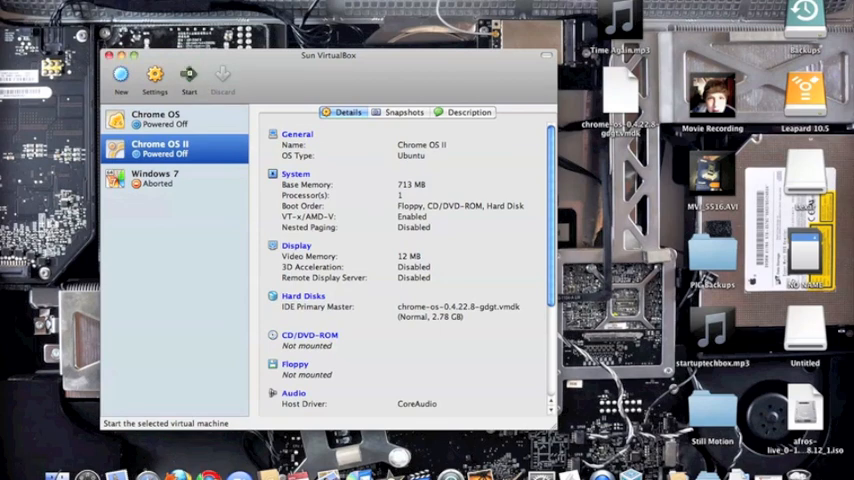
click(188, 75)
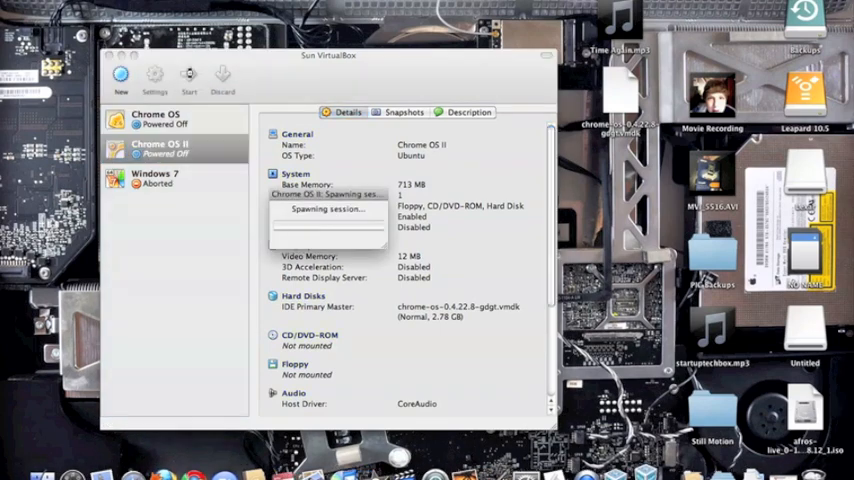
click(189, 78)
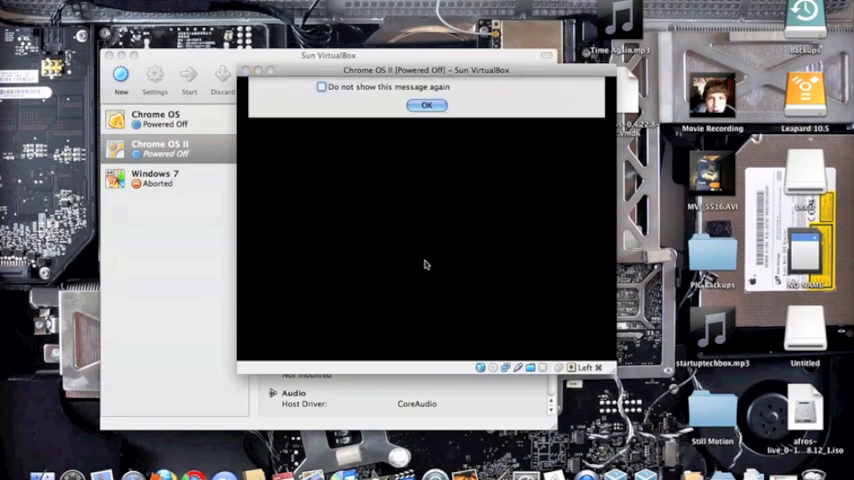
click(426, 105)
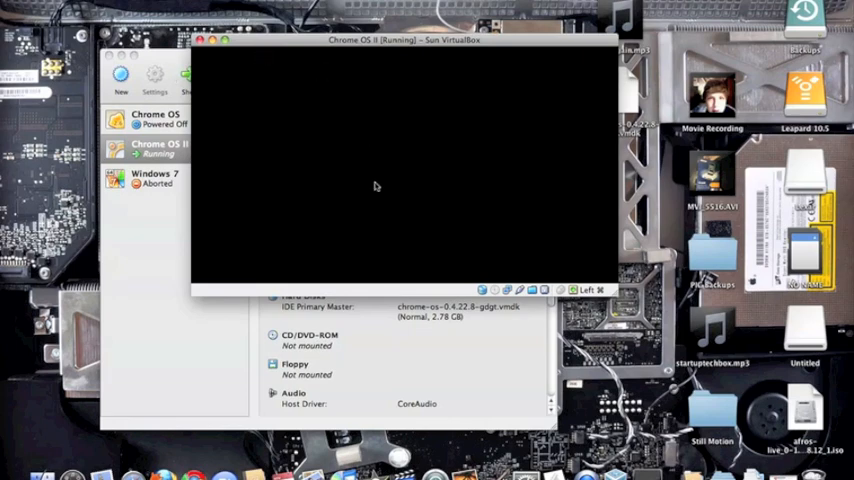
mouse_move(333, 129)
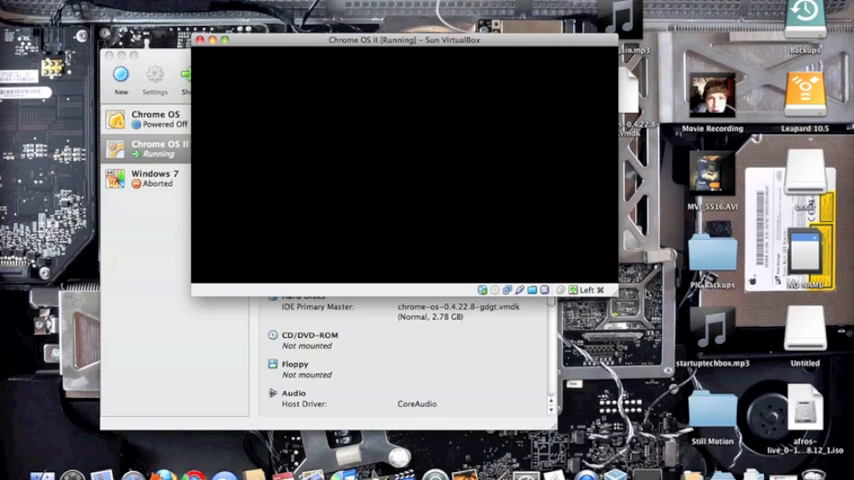
mouse_move(510, 278)
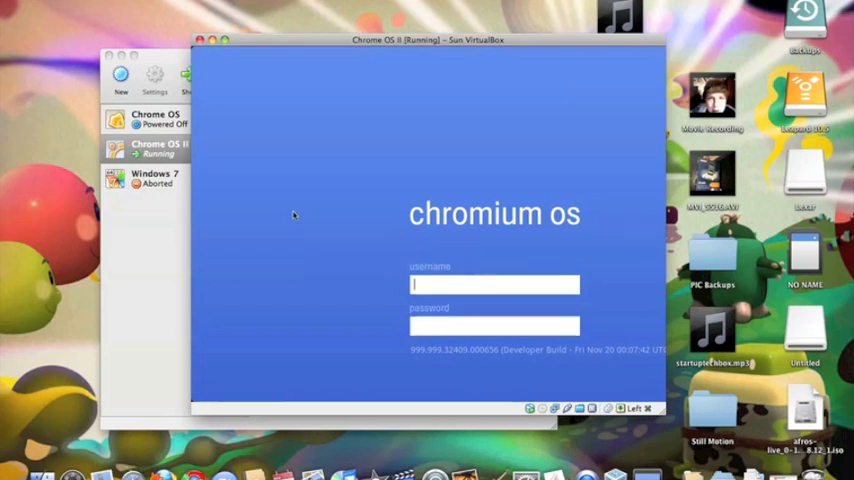
mouse_move(62, 267)
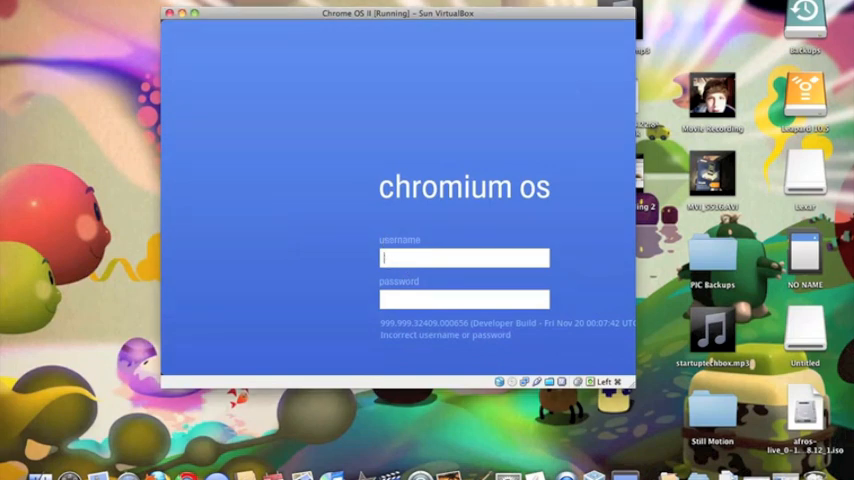
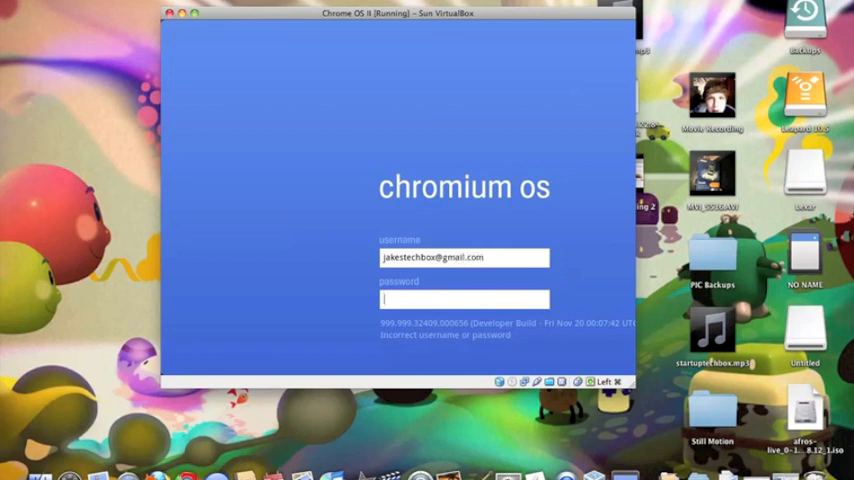
- Enter the Gmail address and password on the Chromium OS login screen
text(password)
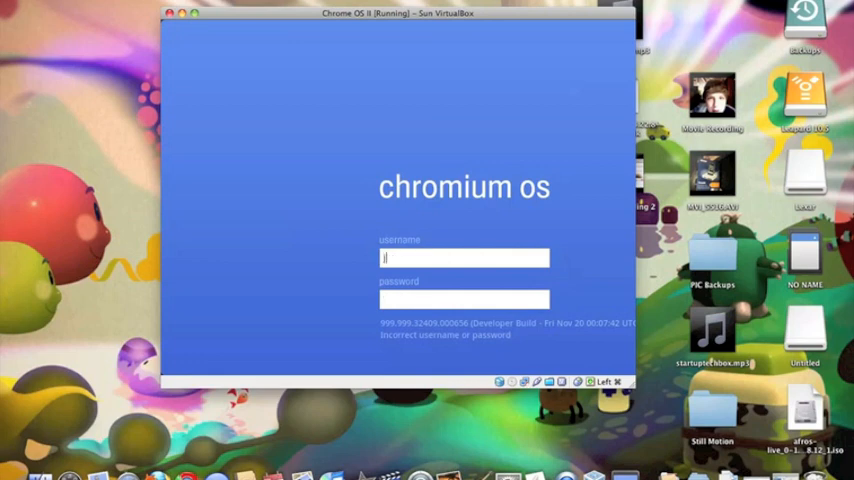
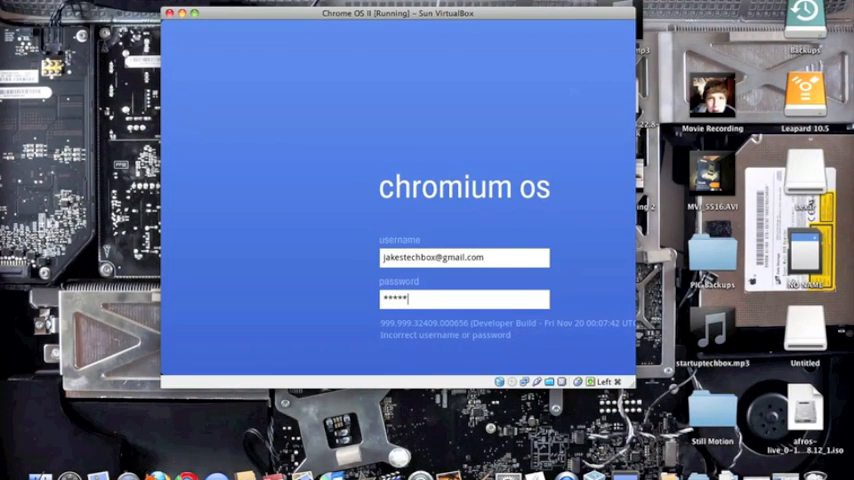
text(****)
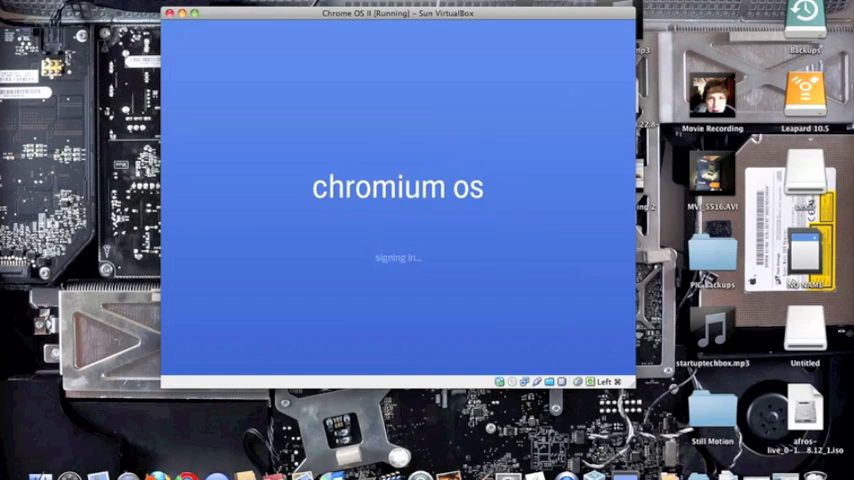
mouse_move(386, 230)
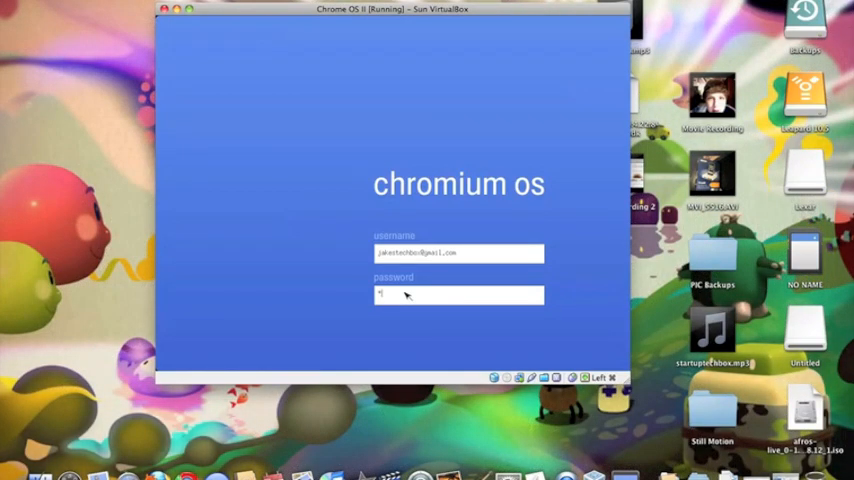
- Re-enter the password and sign in to Chromium OS
text(*)
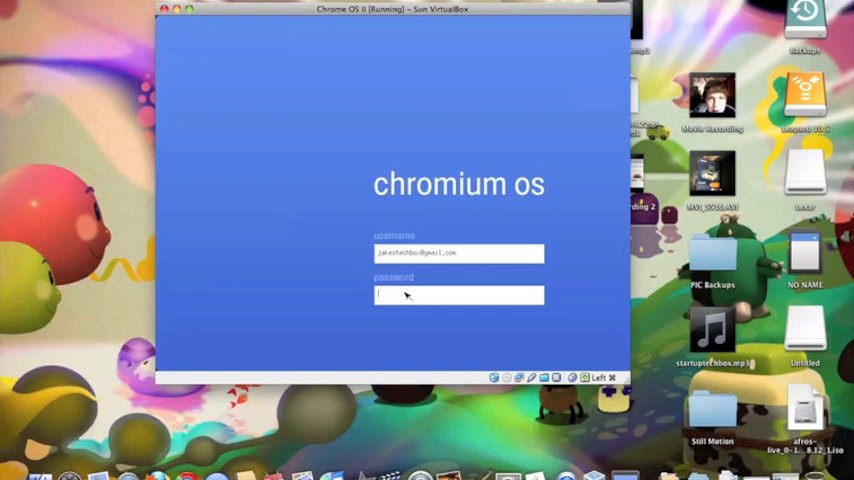
text(••)
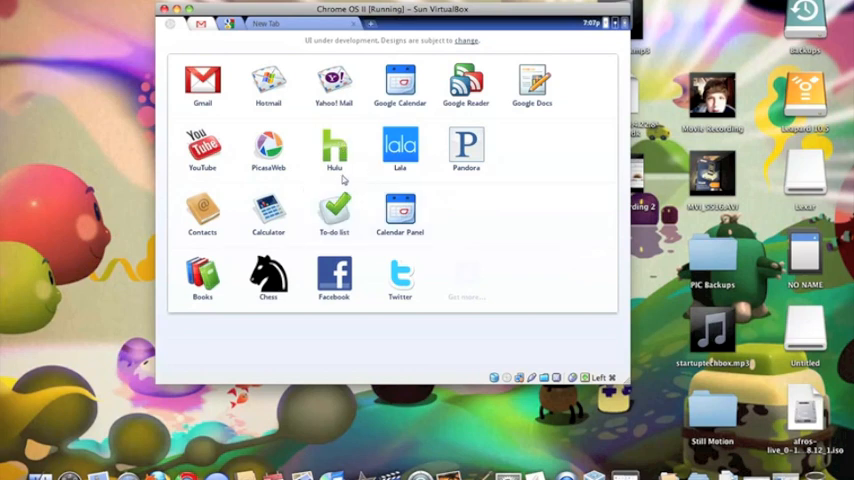
click(334, 148)
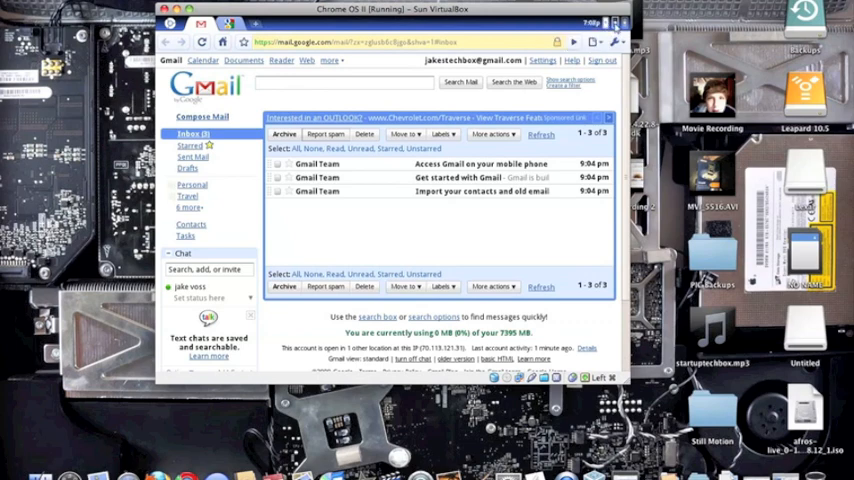
click(608, 22)
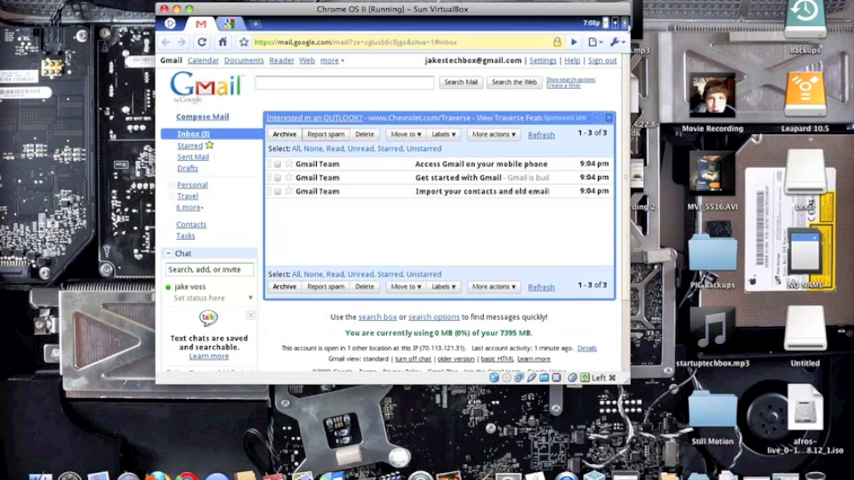
click(617, 41)
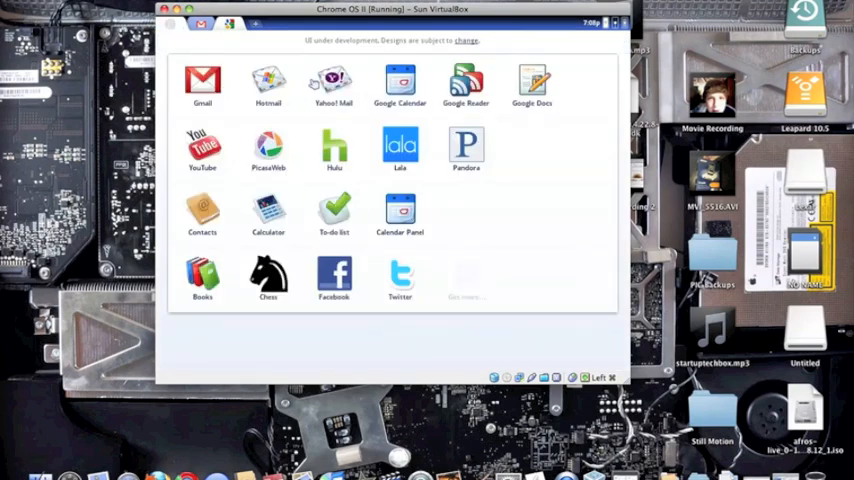
- Close Chrome OS II by sending the shutdown signal to the guest
click(466, 150)
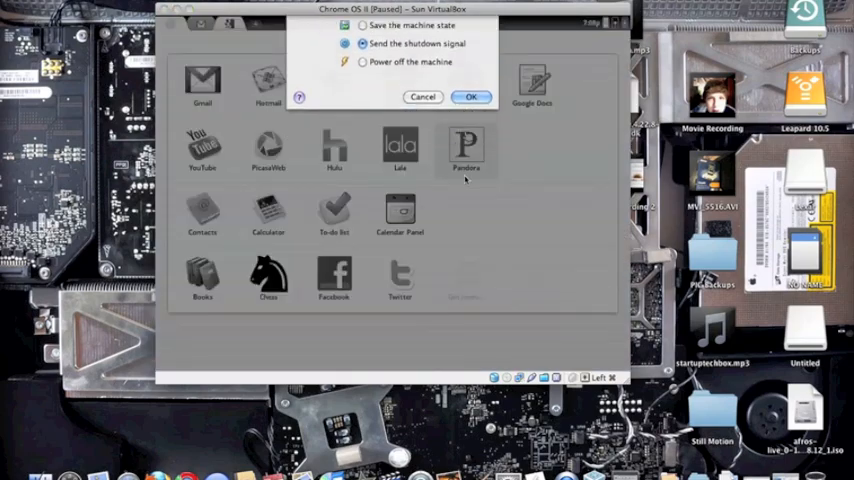
click(471, 96)
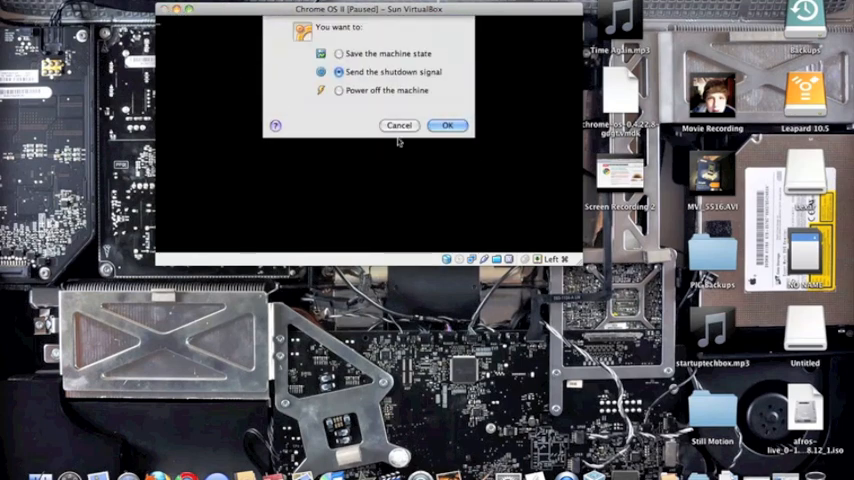
click(447, 125)
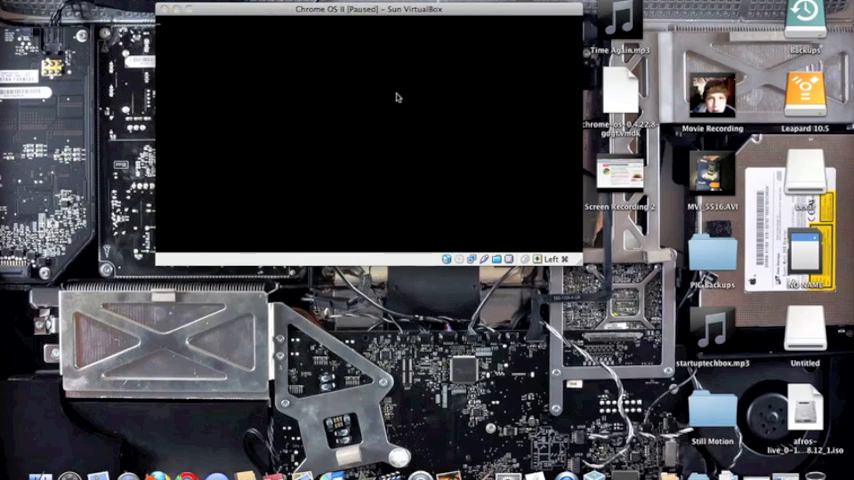